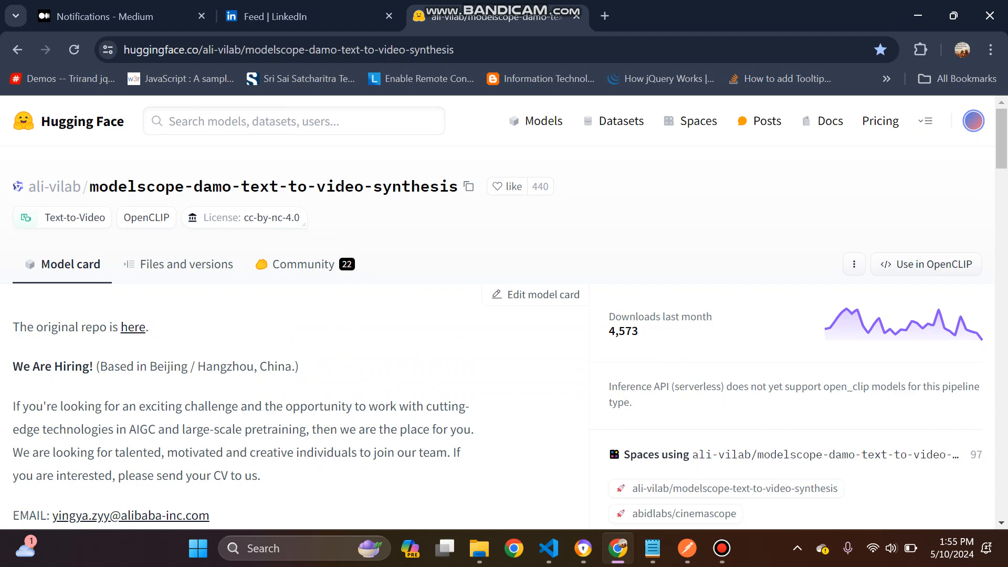
Go to the Hugging Face Spaces directory of trending community apps.
click(696, 121)
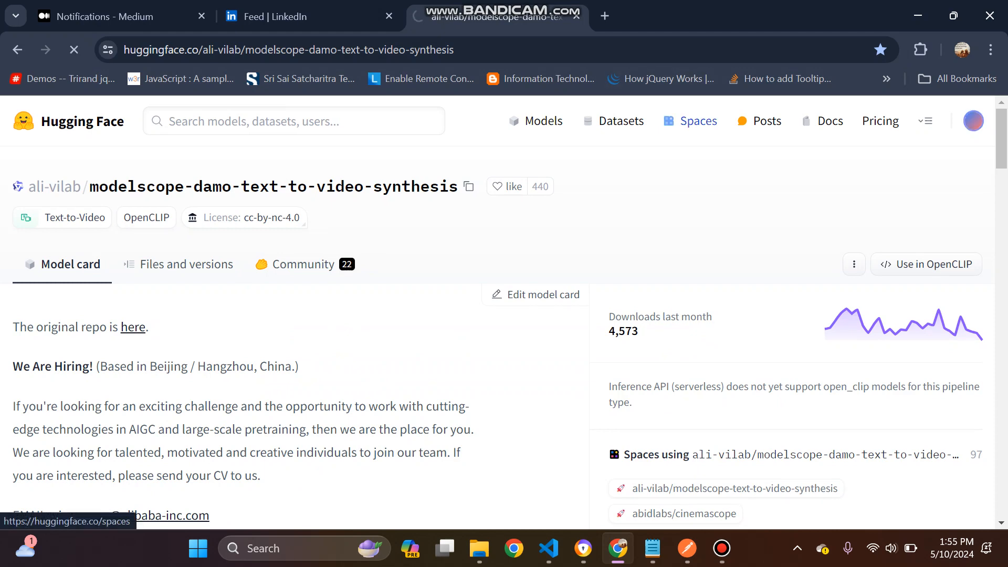
click(697, 120)
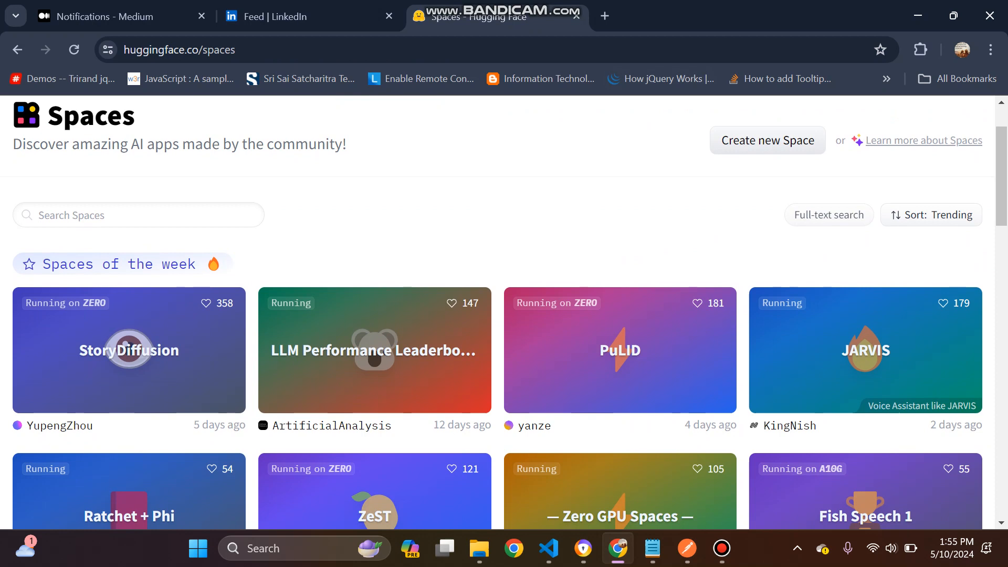
Start a new Space and name it 'AutoLinkedInPost', correcting the typo.
click(767, 140)
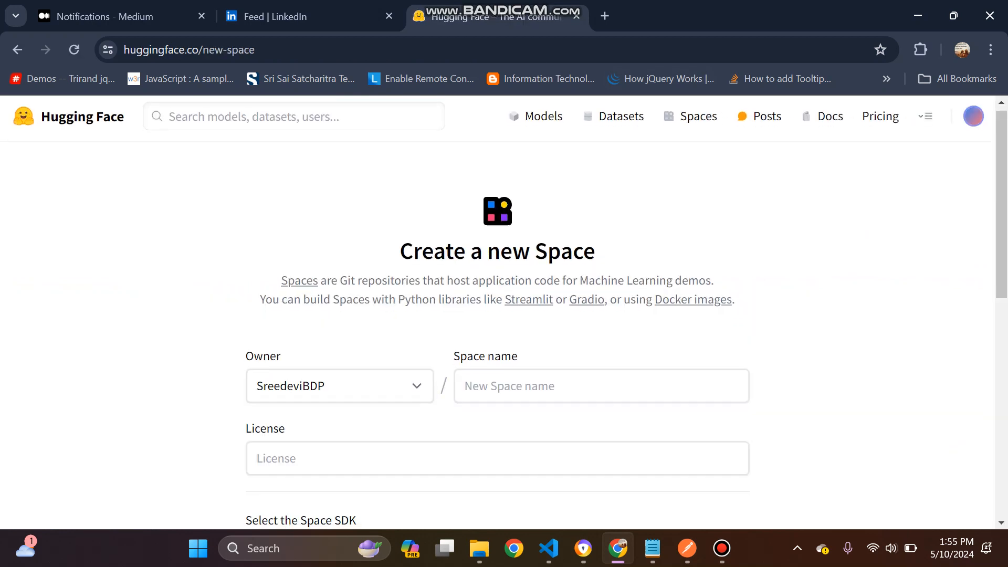
text(A)
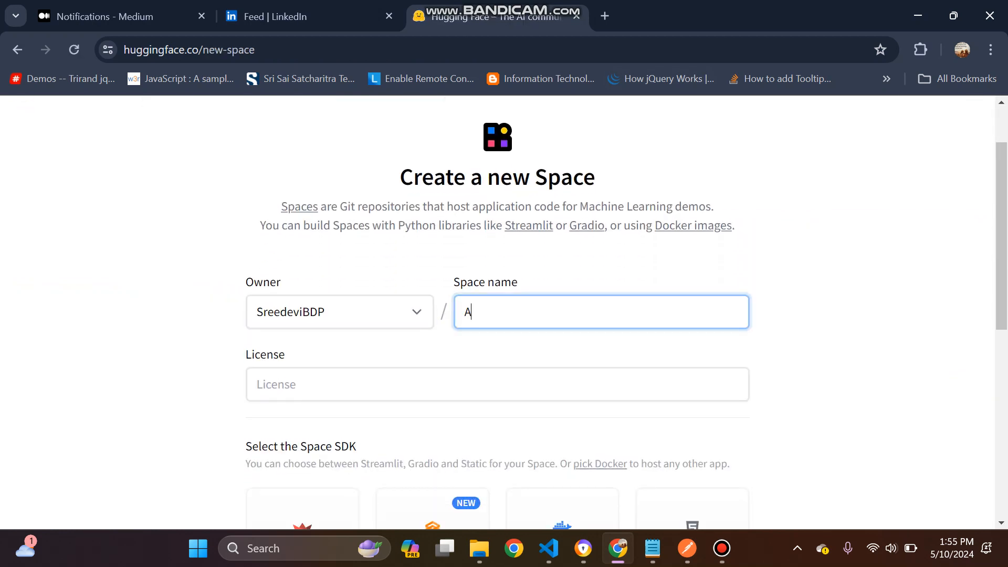
text(utoP)
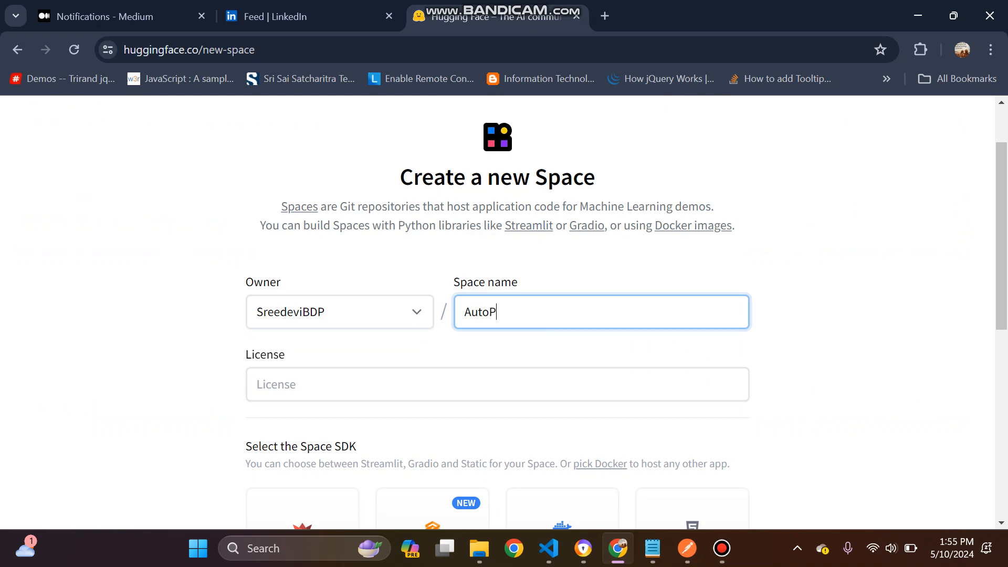
key(Backspace)
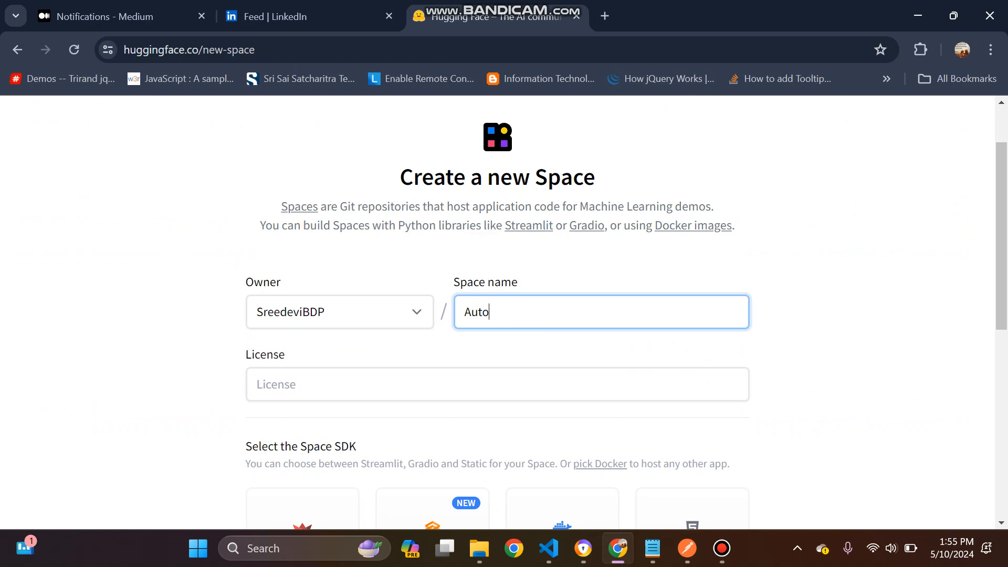
text(LinkedIn)
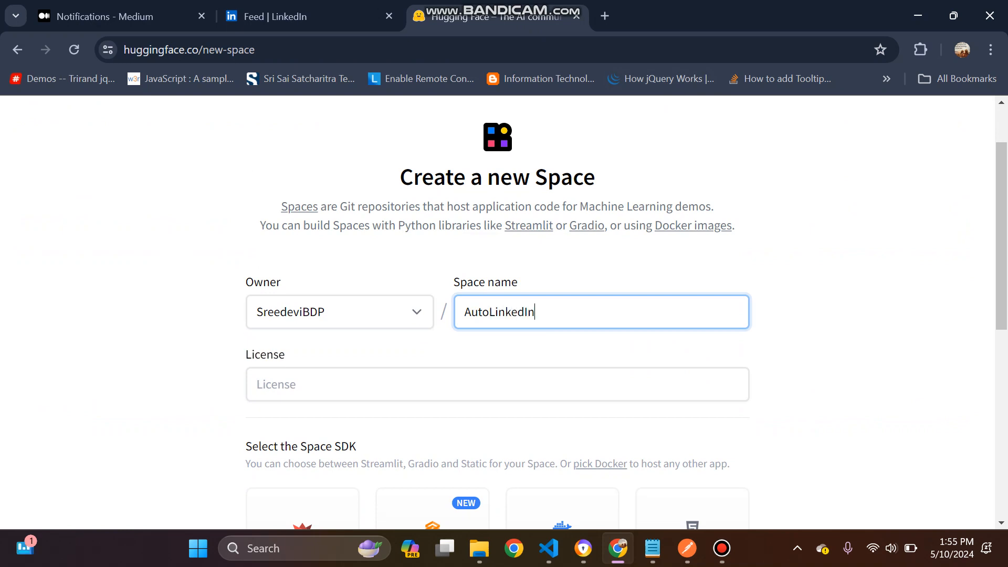
text(Post)
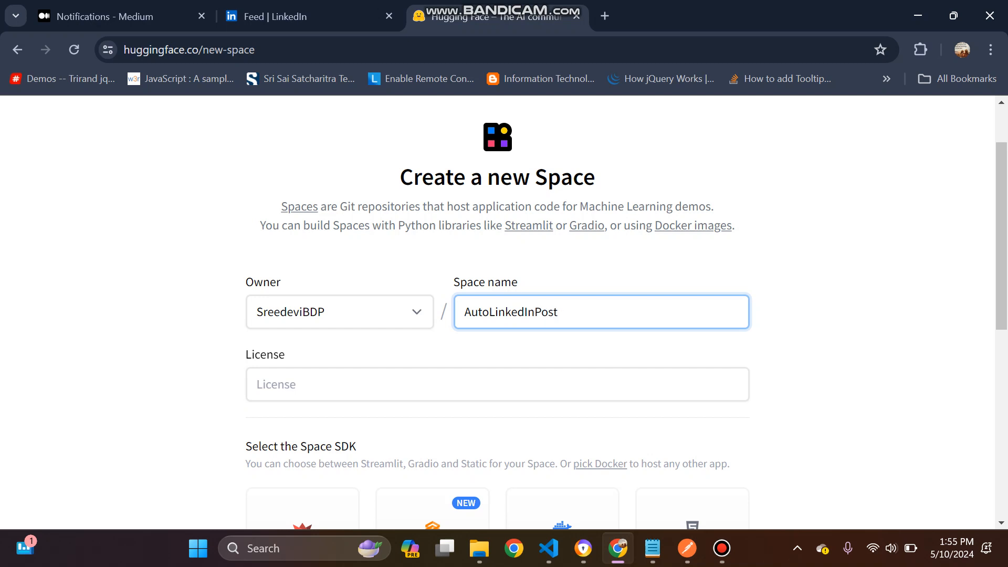
Choose the Streamlit SDK, keeping CPU basic FREE hardware and Public visibility.
scroll(down, 3)
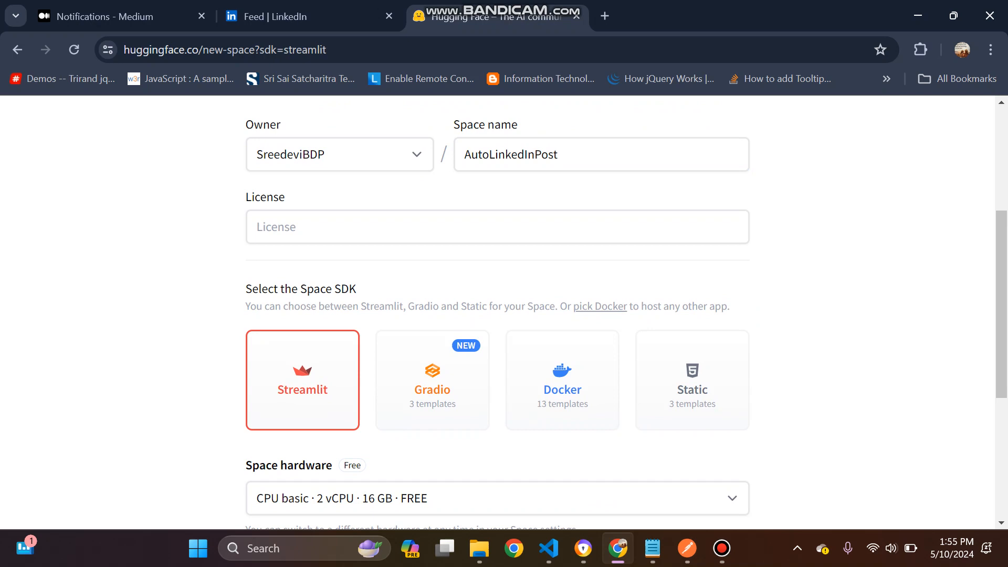
scroll(down, 3)
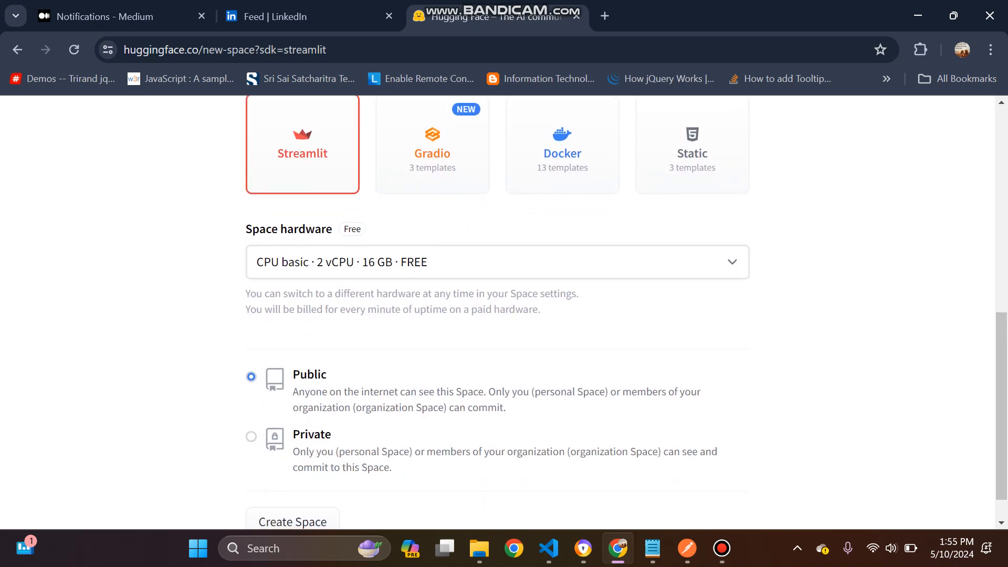
click(497, 261)
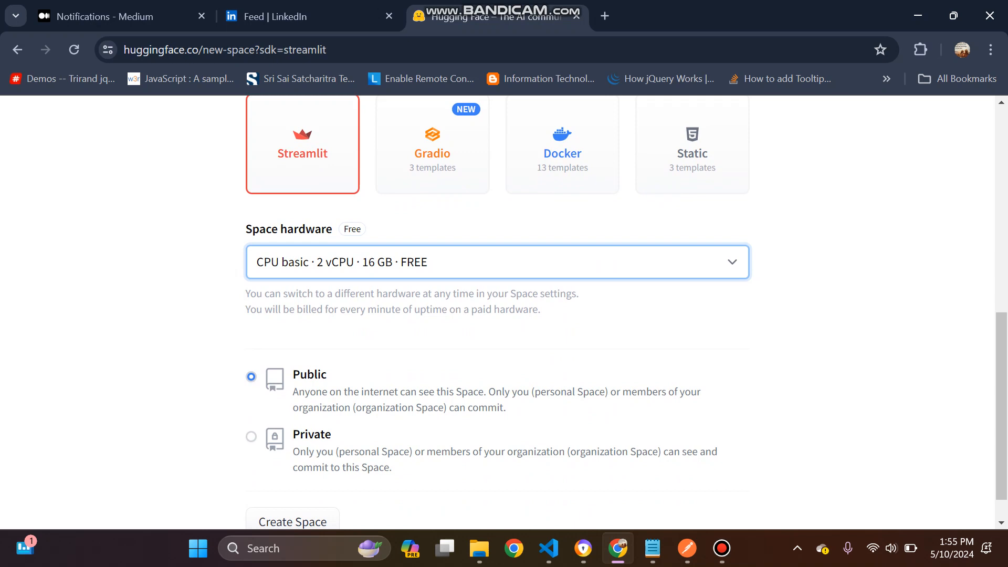
scroll(down, 3)
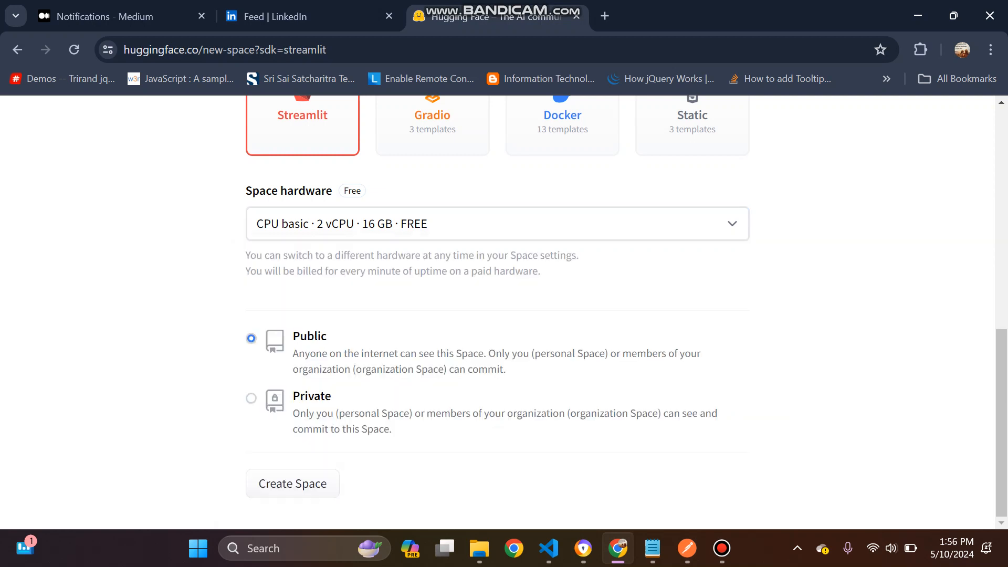
Create the AutoLinkedInPost Space and view its files, .gitattributes and README.md.
click(293, 483)
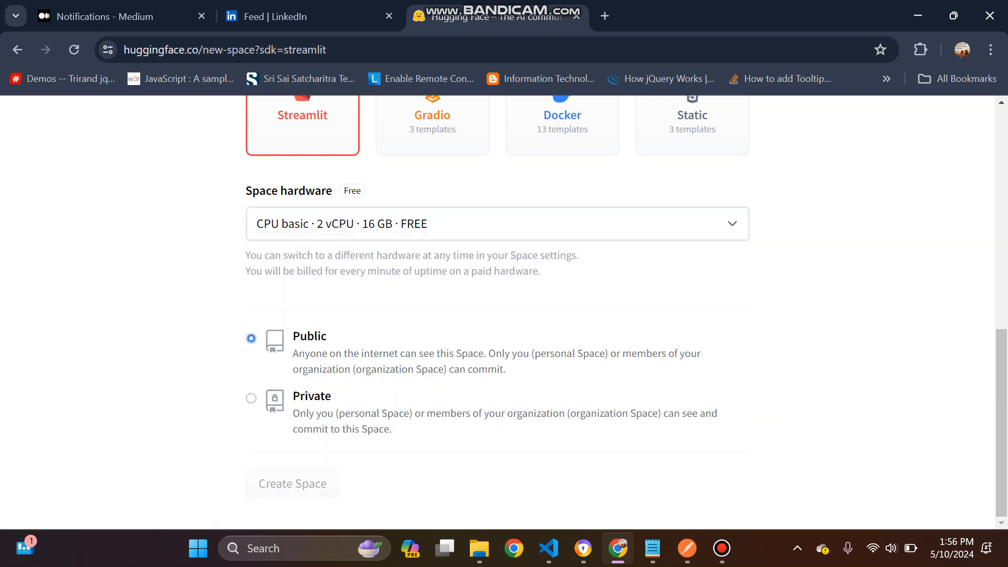
click(291, 483)
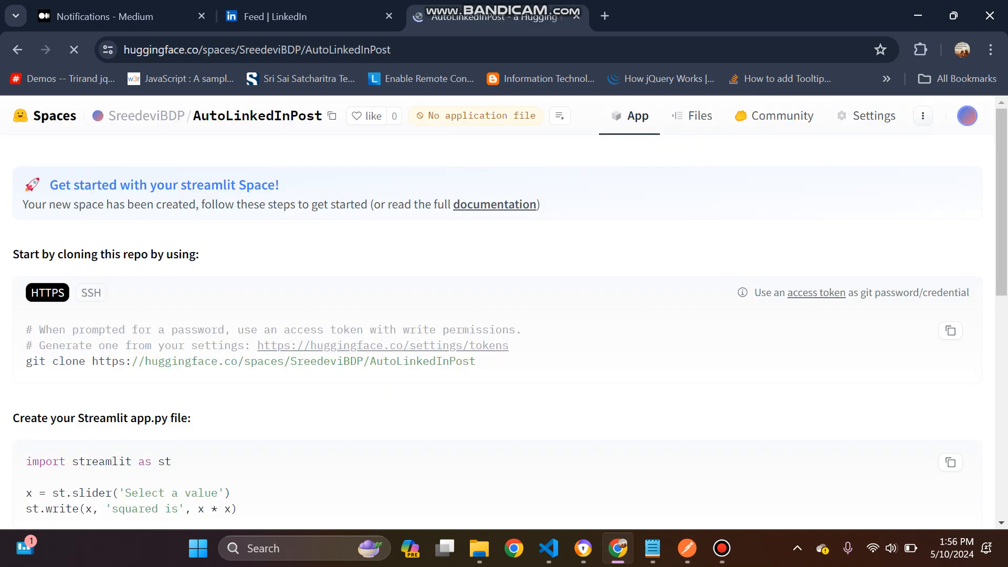
click(73, 49)
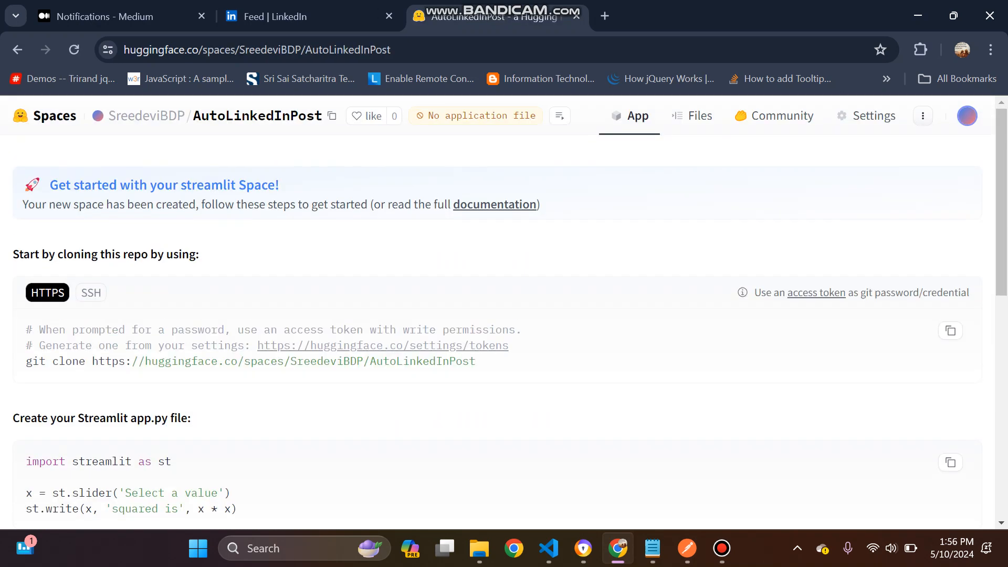
click(694, 115)
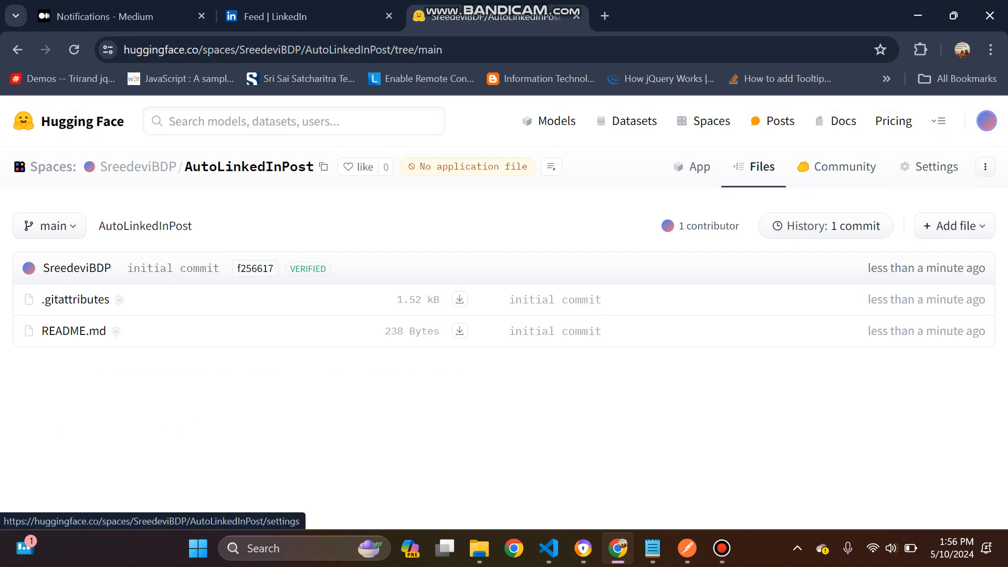
Open the AutoLinkedInPost Space's Settings page and scroll down through it.
click(926, 166)
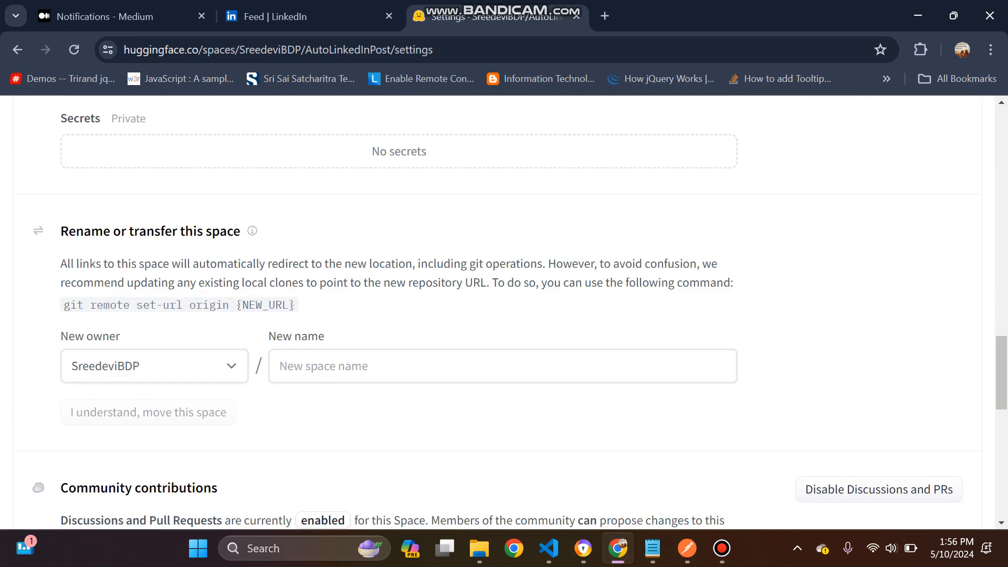
scroll(down, 3)
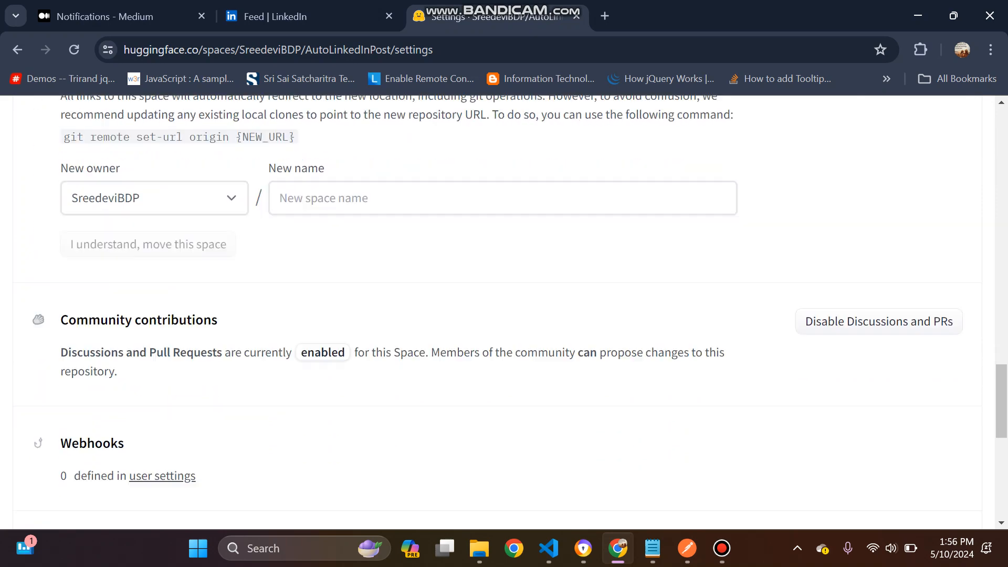